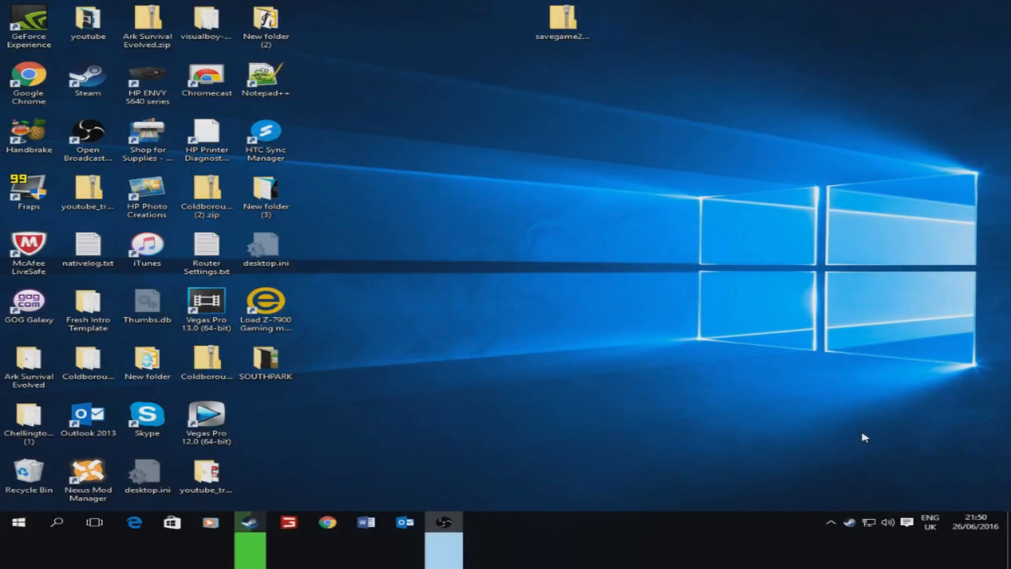
pyautogui.moveTo(821, 413)
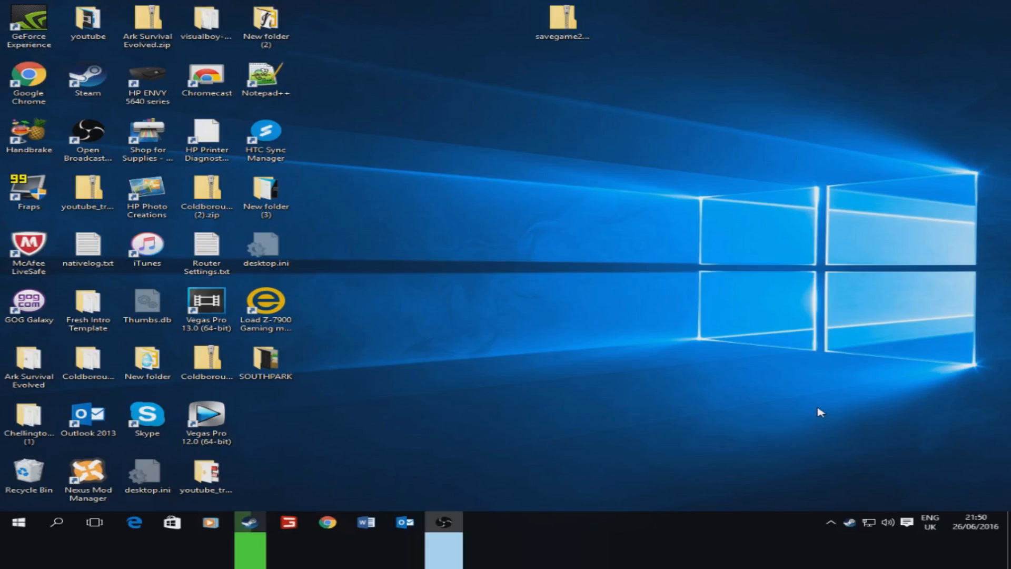
pyautogui.moveTo(580, 97)
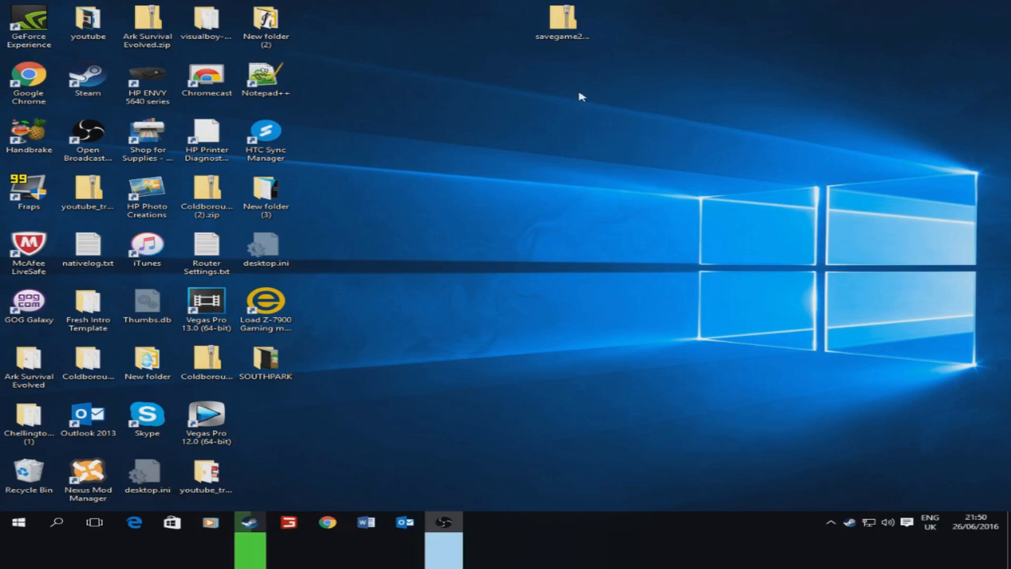
pyautogui.moveTo(570, 57)
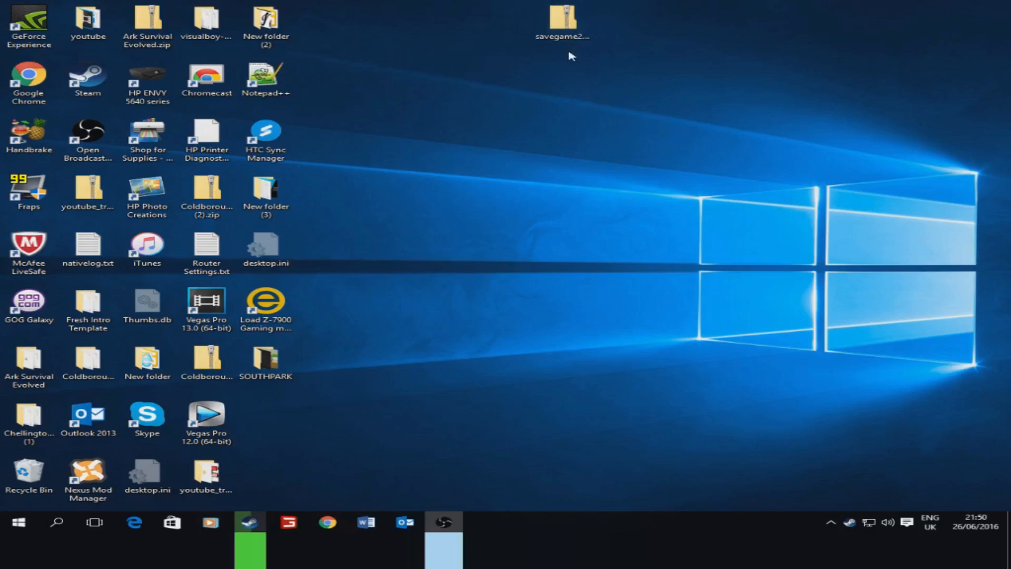
# - Extract savegame20.zip from the desktop into the Desktop\savegame20 folder and view it
pyautogui.click(562, 23)
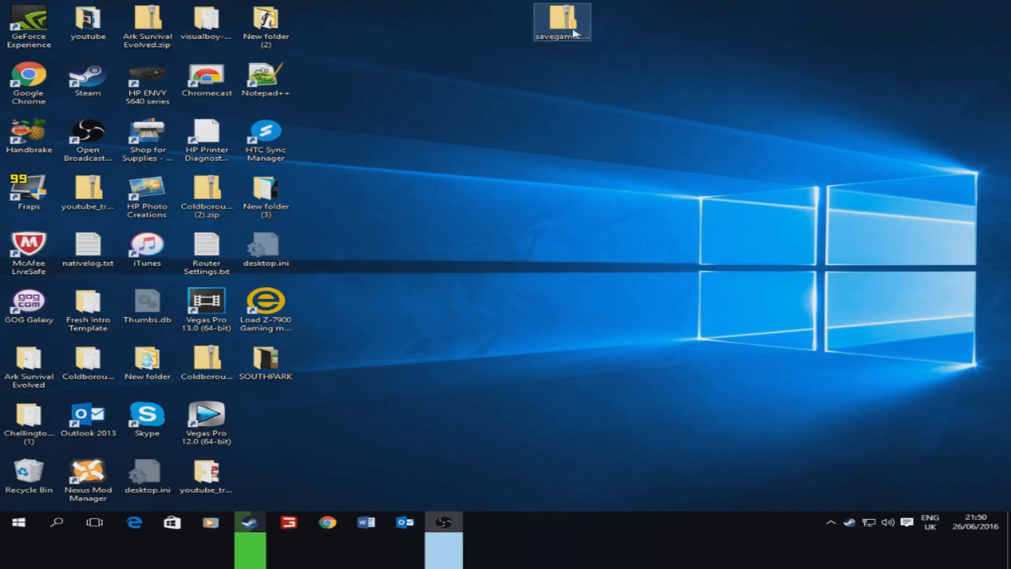
pyautogui.doubleClick(562, 21)
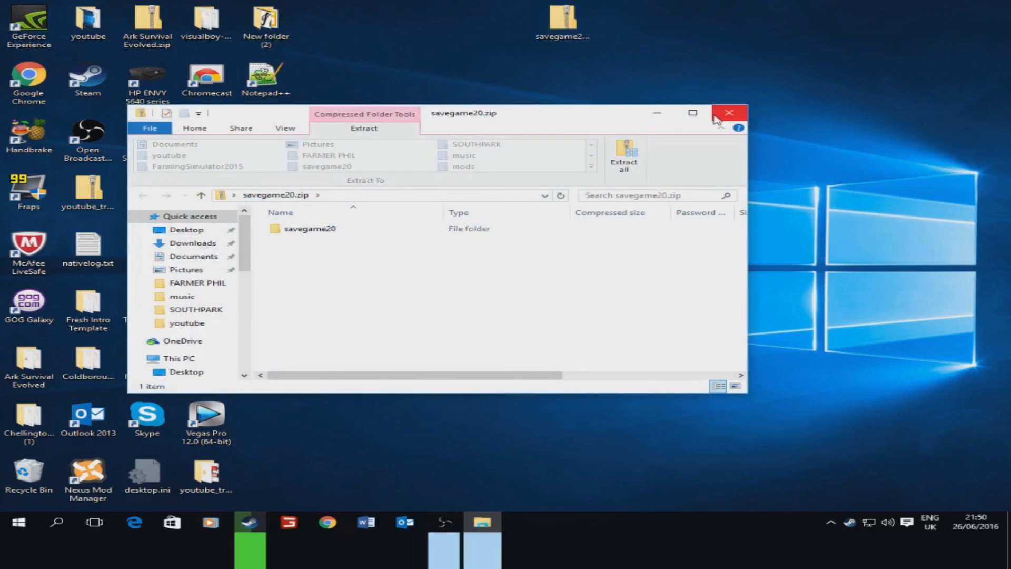
pyautogui.click(729, 112)
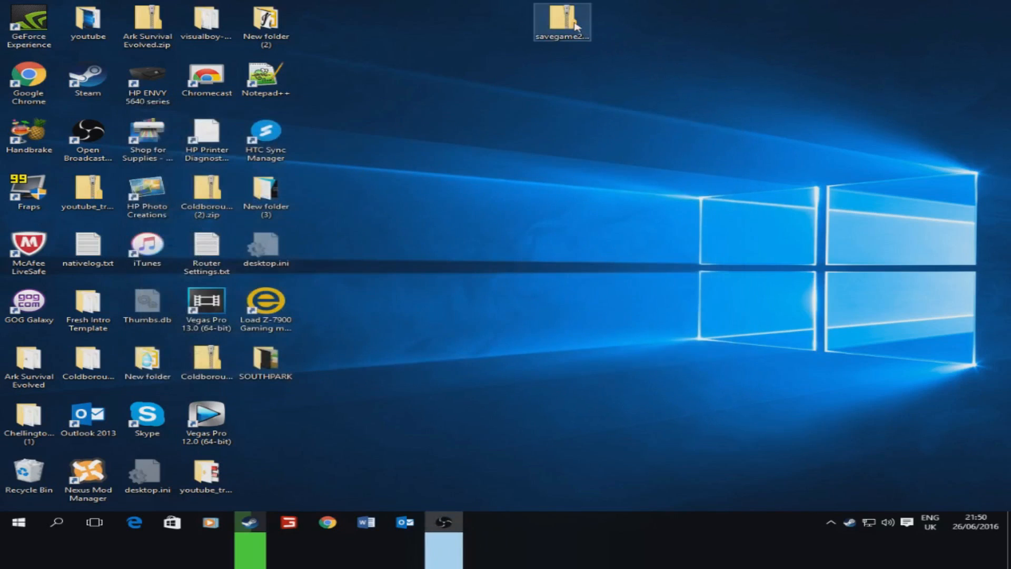
pyautogui.doubleClick(562, 22)
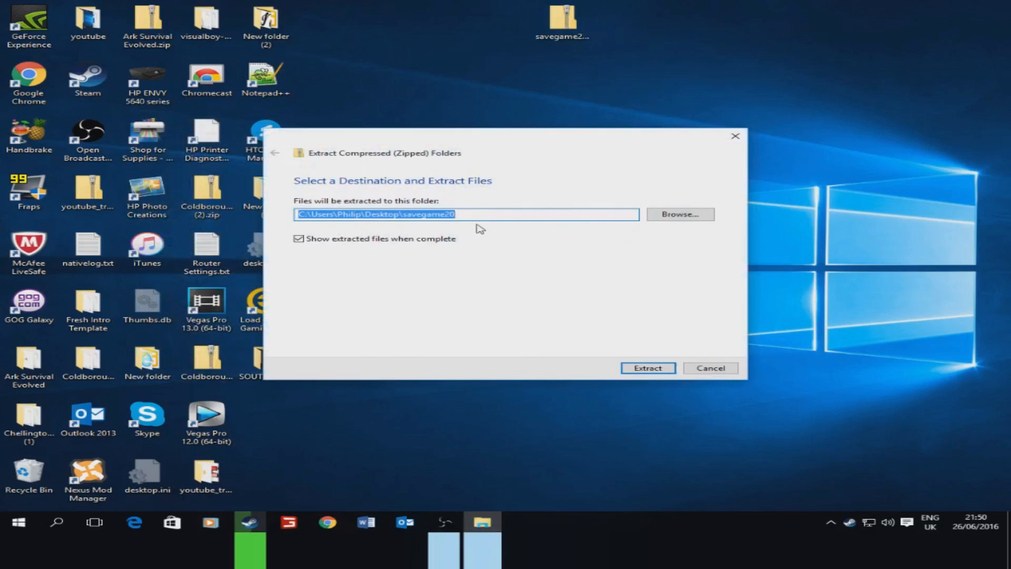
pyautogui.click(648, 368)
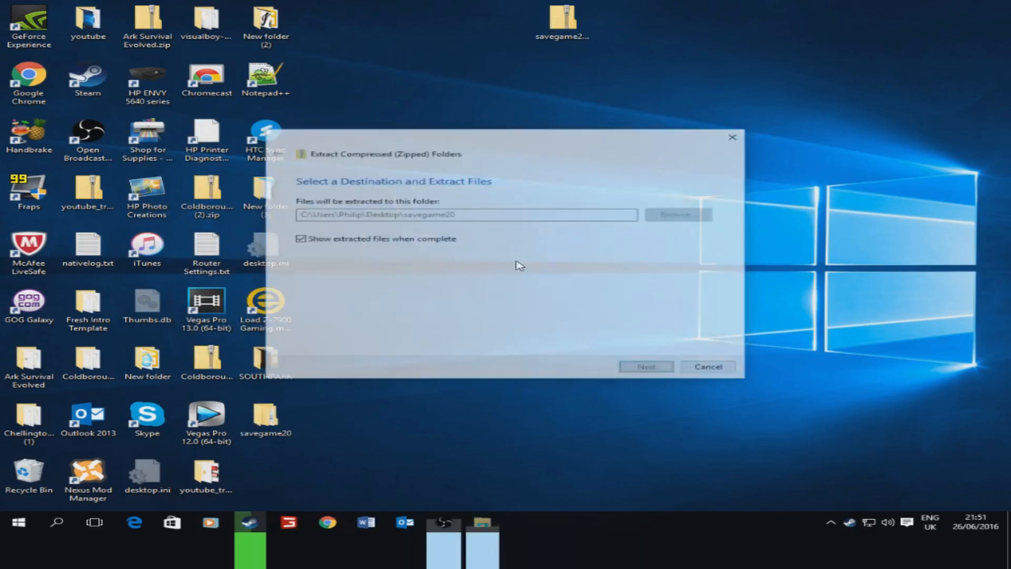
pyautogui.click(646, 366)
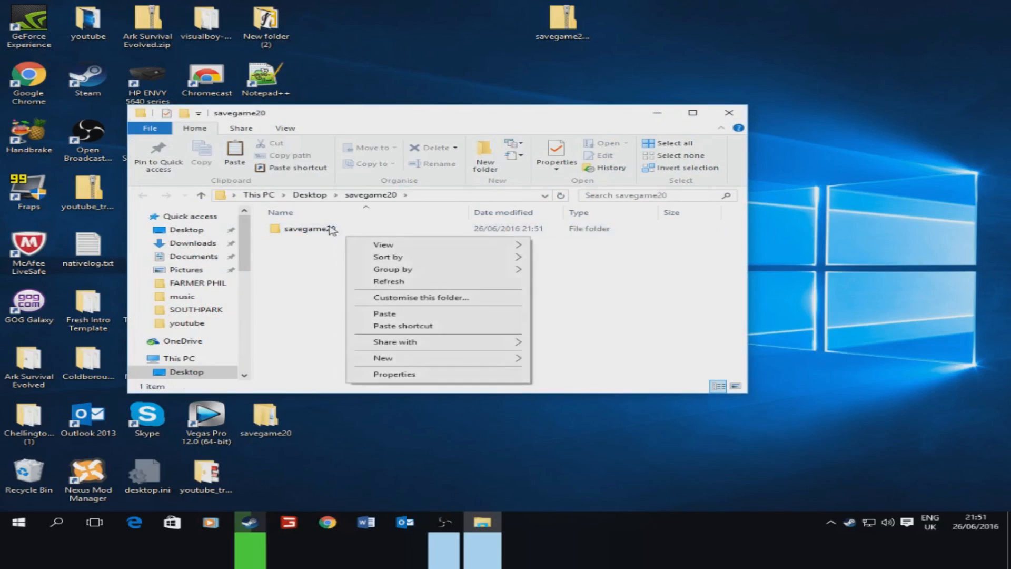
# - Rename the inner savegame20 folder to savegame18 and view its 19 save files
pyautogui.rightClick(303, 228)
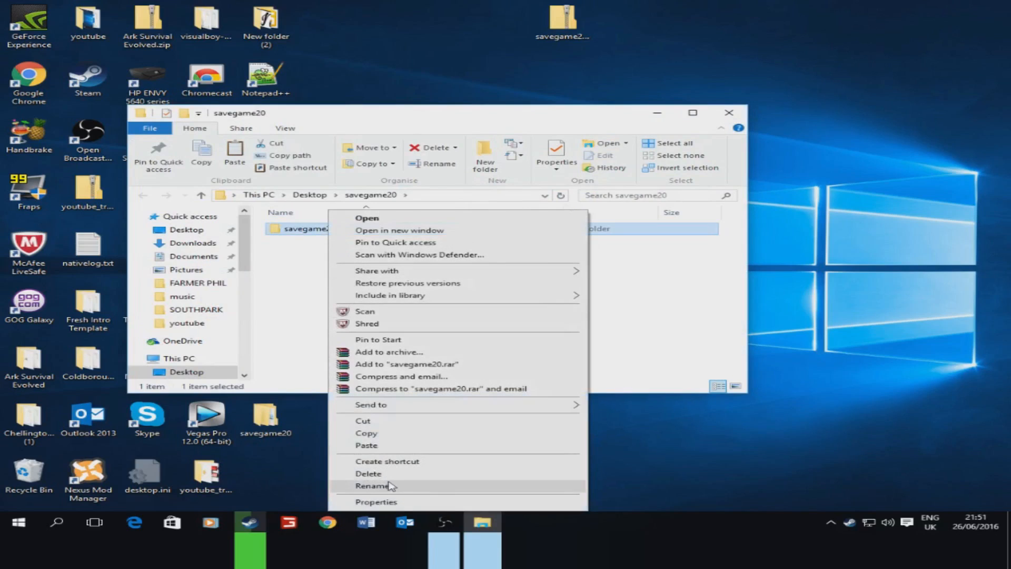
pyautogui.click(371, 485)
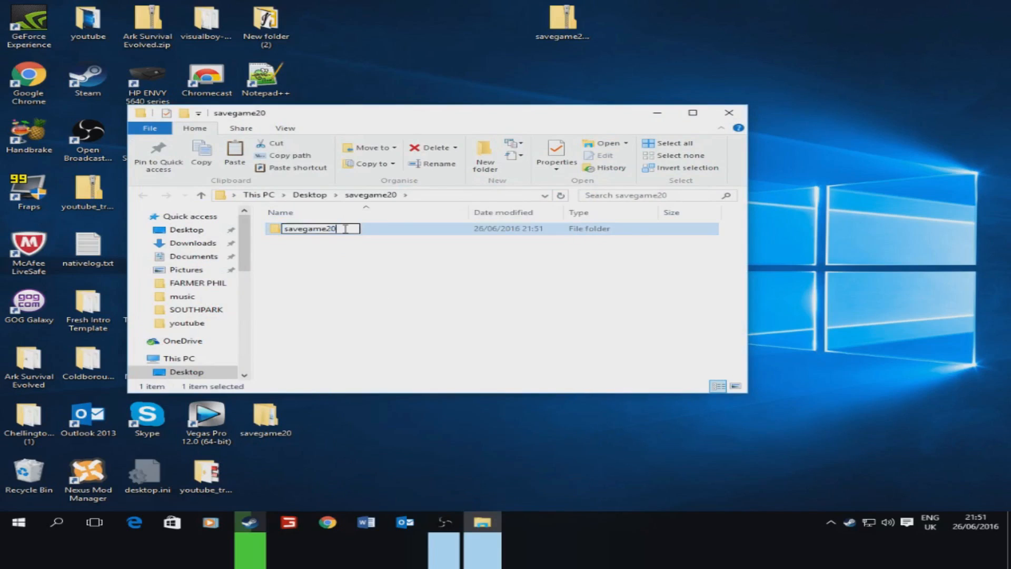
pyautogui.press('Backspace')
pyautogui.write('18')
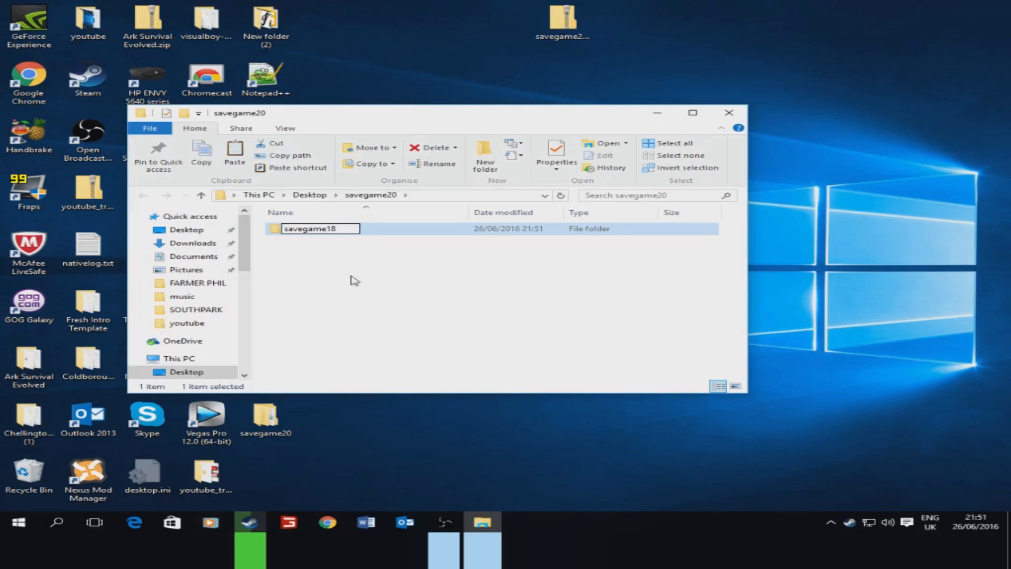
pyautogui.doubleClick(321, 228)
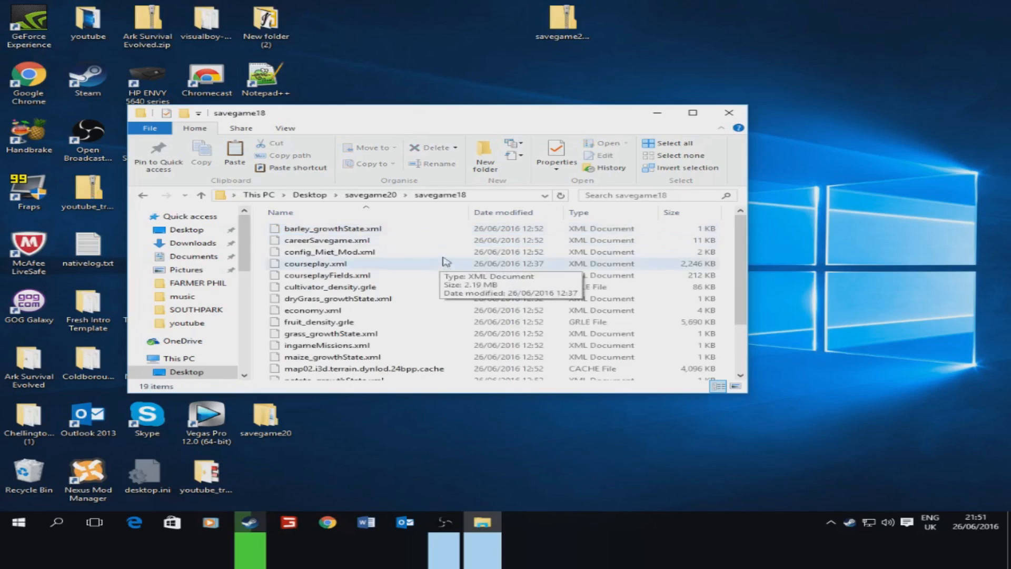
pyautogui.moveTo(385, 264)
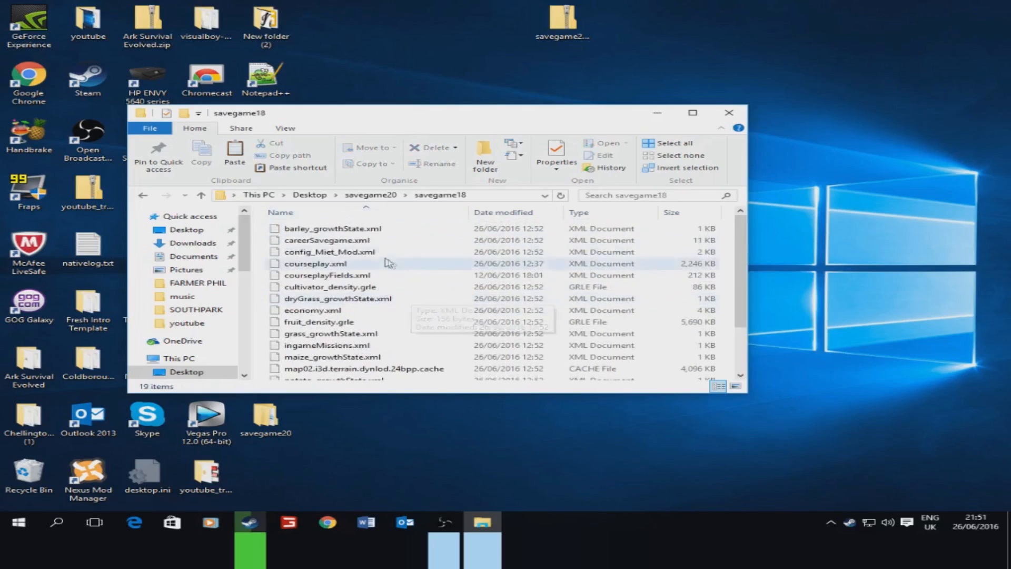
pyautogui.moveTo(395, 280)
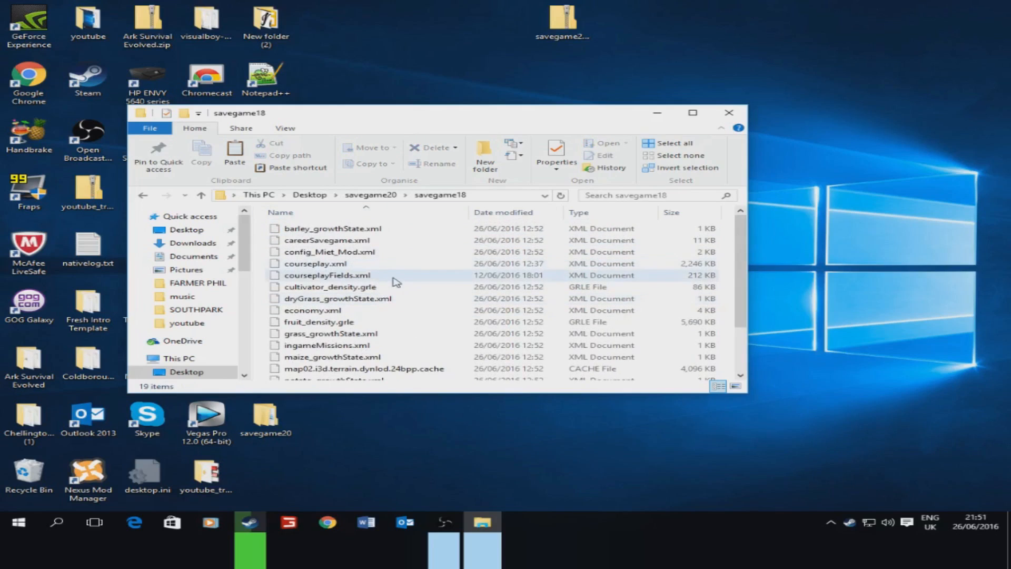
pyautogui.moveTo(393, 275)
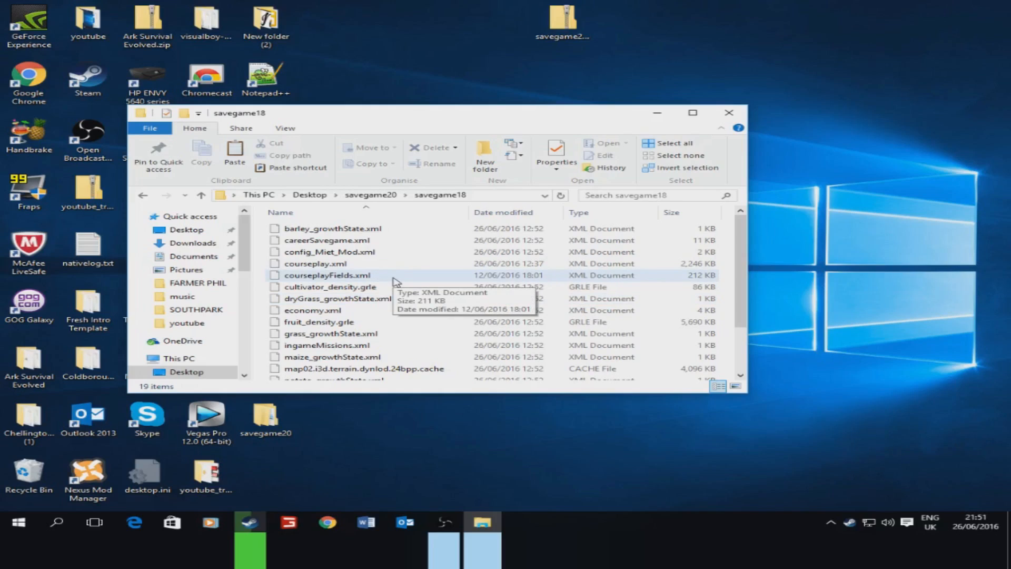
pyautogui.moveTo(151, 198)
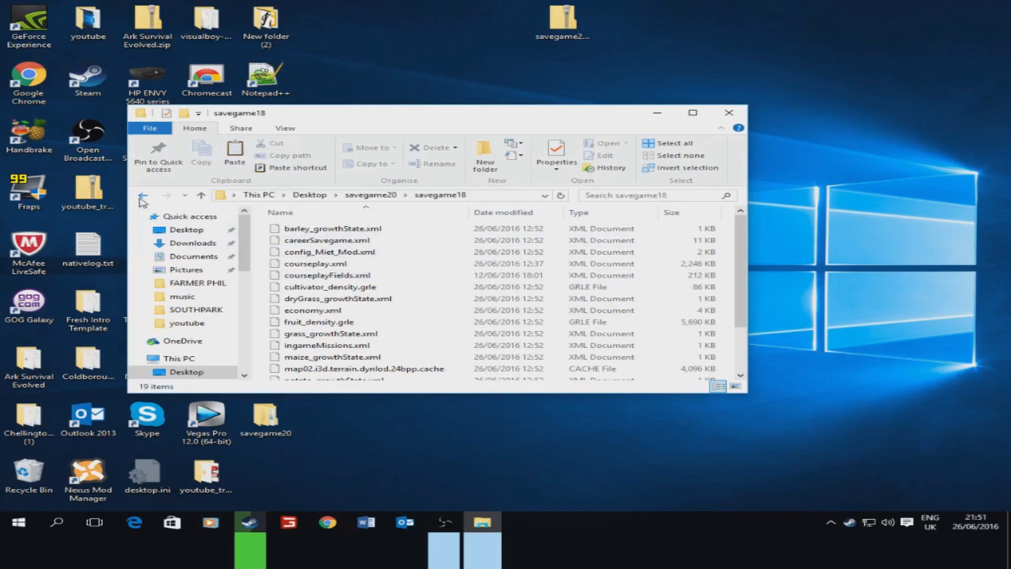
# - Copy the savegame18 folder and bring up Documents in another window
pyautogui.click(142, 195)
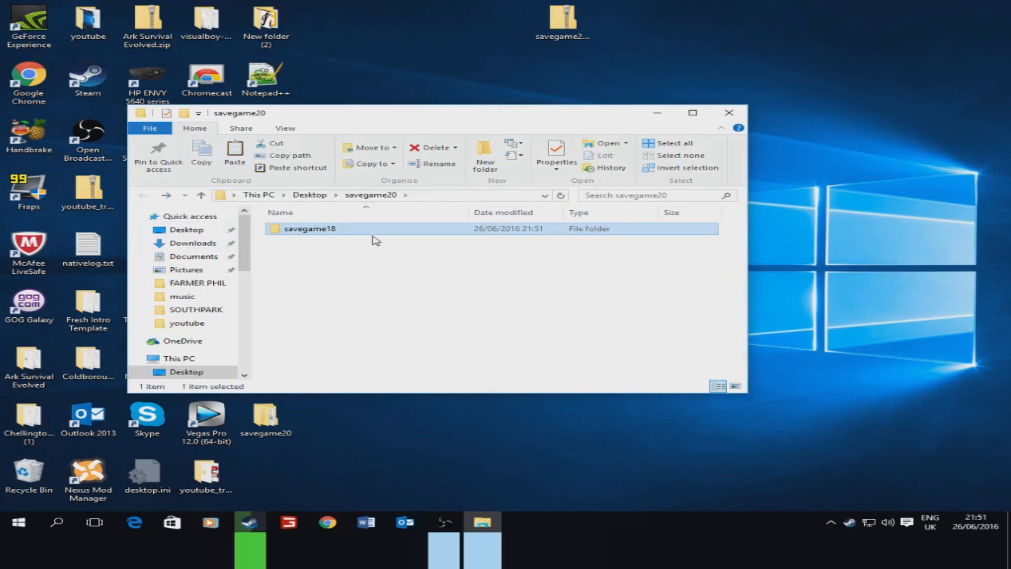
pyautogui.rightClick(310, 228)
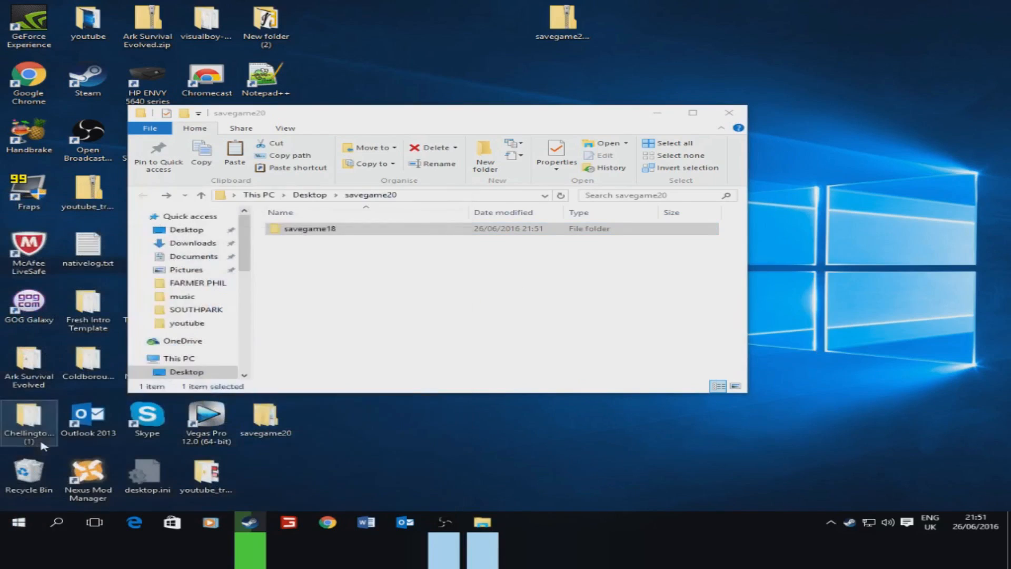
pyautogui.click(213, 271)
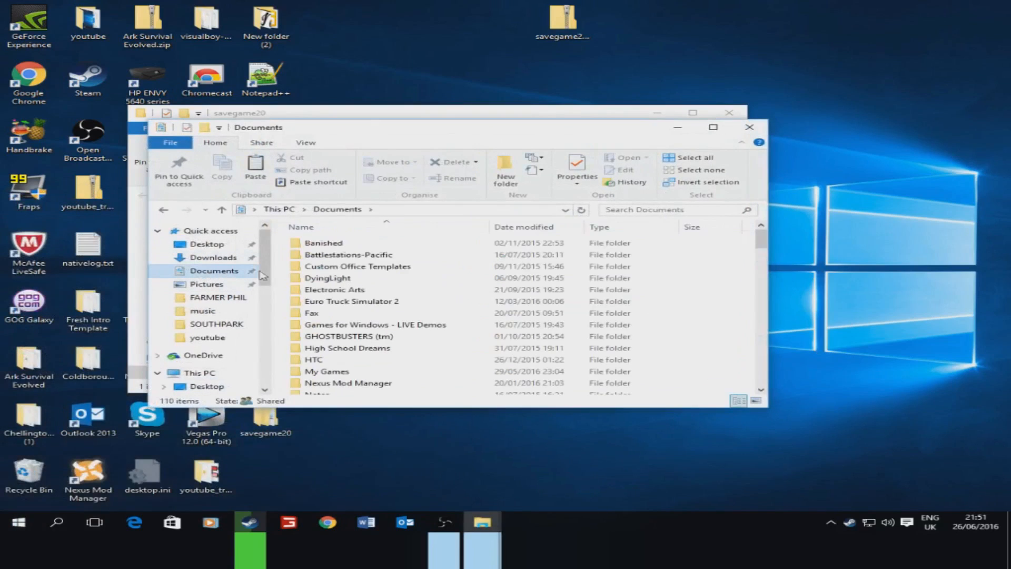
# - Paste savegame18 into Documents > My Games > FarmingSimulator2015 and view the copy
pyautogui.doubleClick(327, 371)
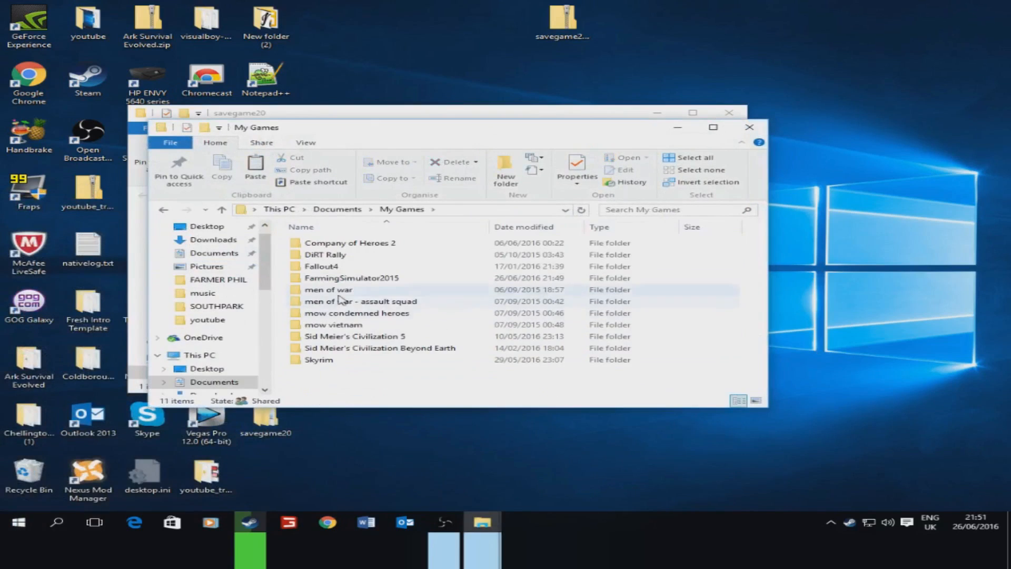
pyautogui.doubleClick(351, 277)
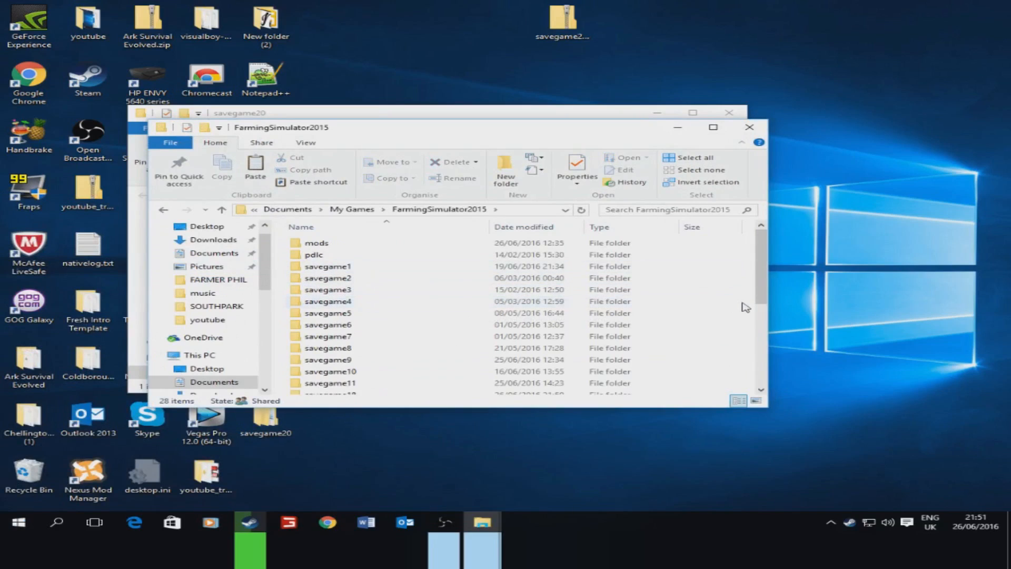
pyautogui.scroll(-3)
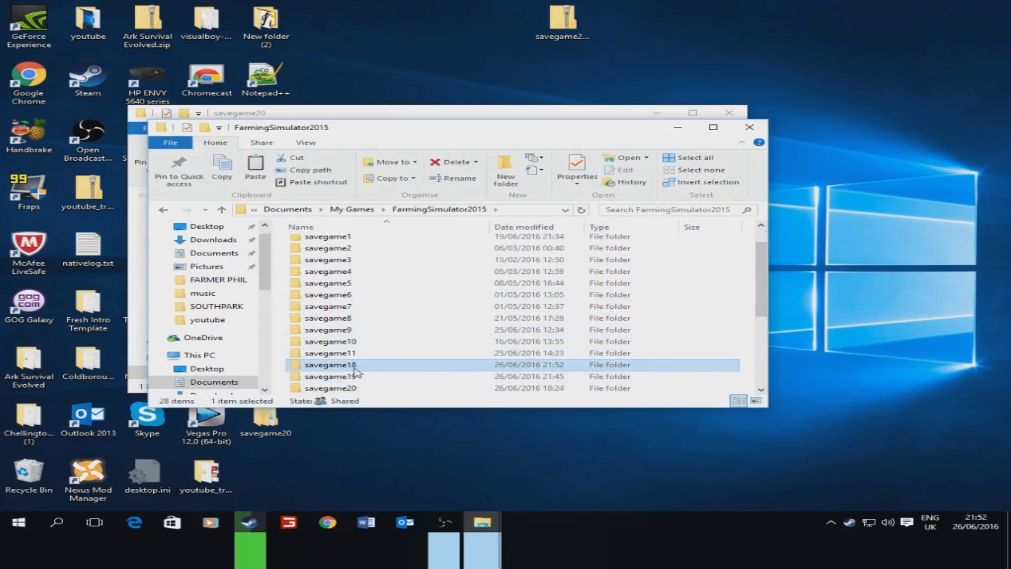
pyautogui.doubleClick(330, 364)
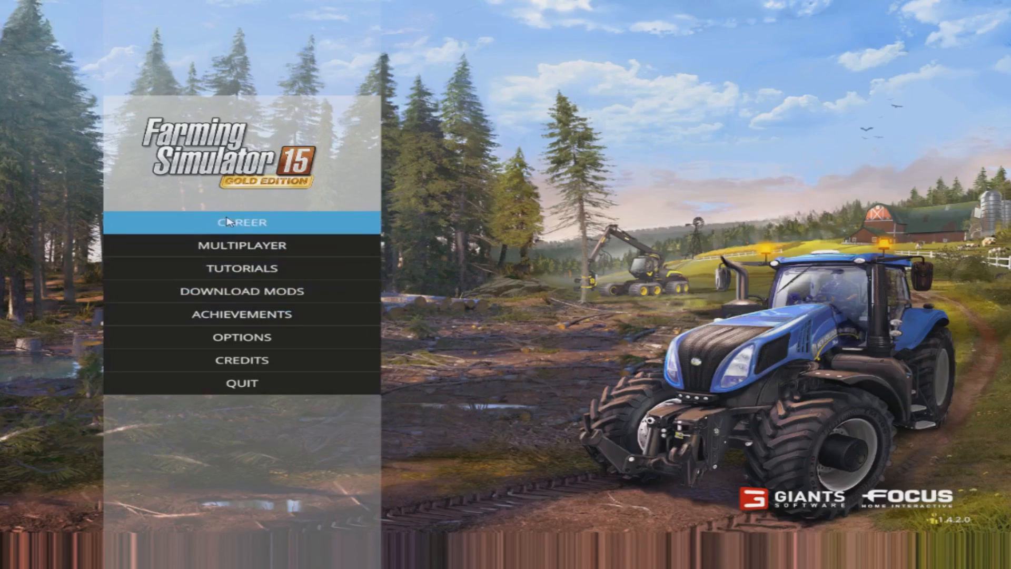
# - Start the SAVEGAME 18 career and load the Westbridge Hills farm in-game
pyautogui.click(242, 222)
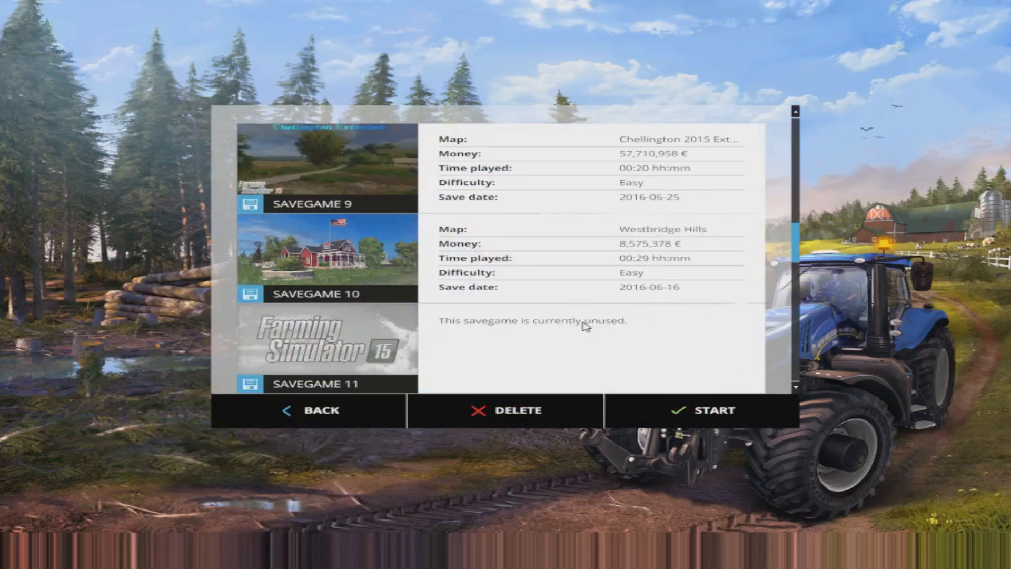
pyautogui.scroll(-3)
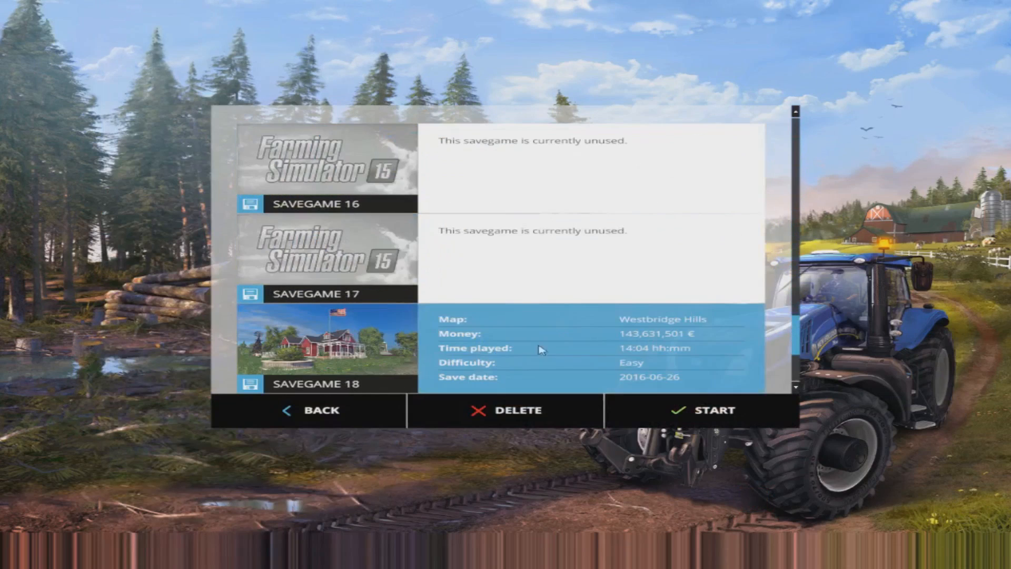
pyautogui.scroll(-3)
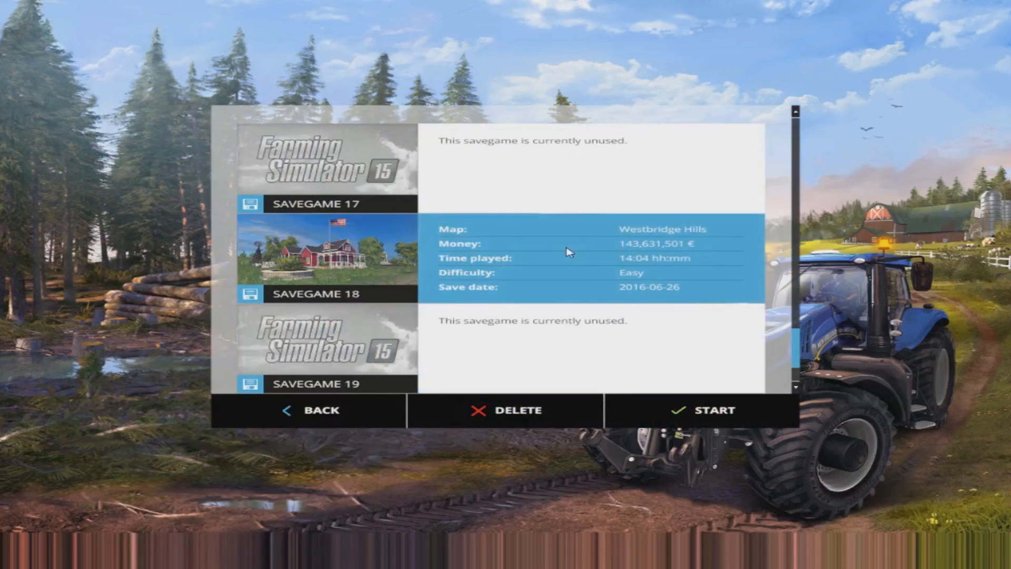
pyautogui.click(712, 410)
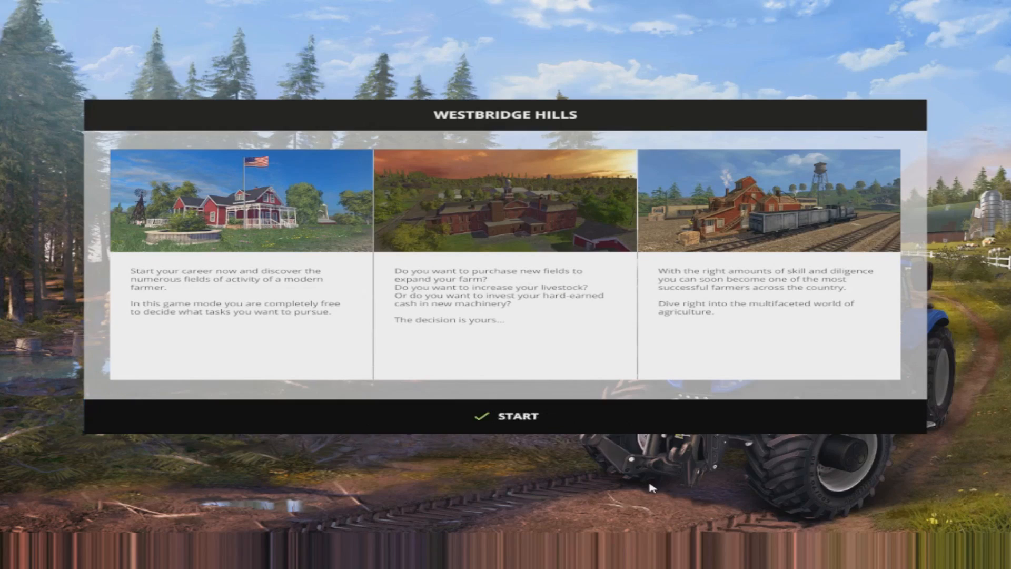
pyautogui.click(507, 415)
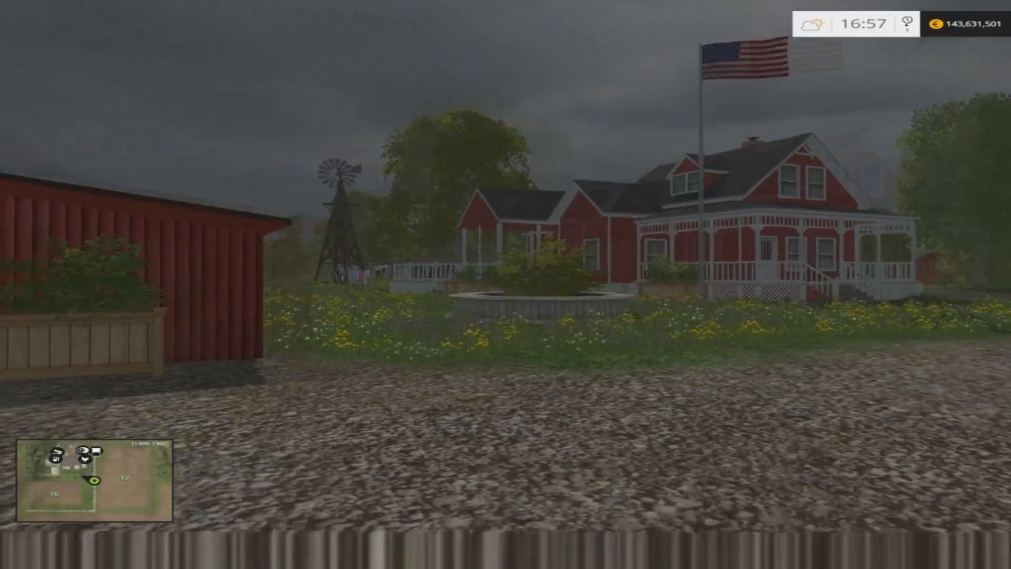